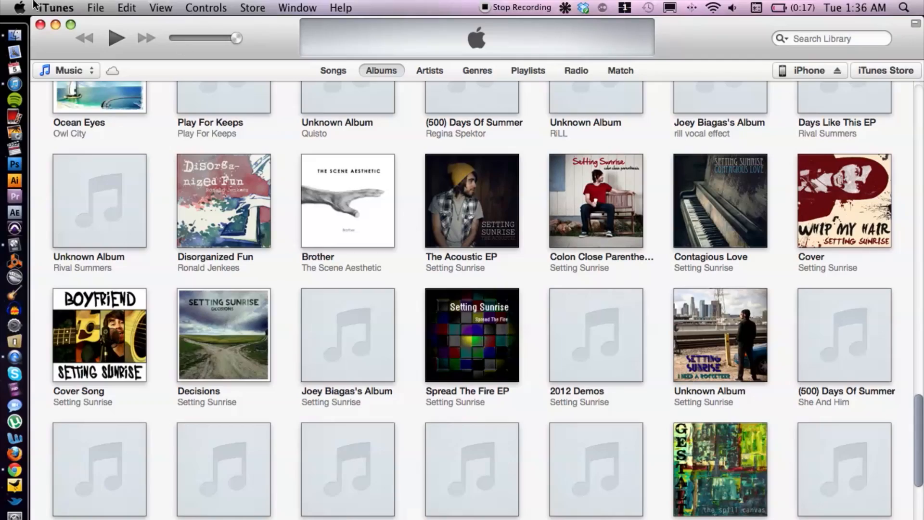
# Bring up the iTunes Preferences window from the iTunes menu.
pyautogui.click(53, 8)
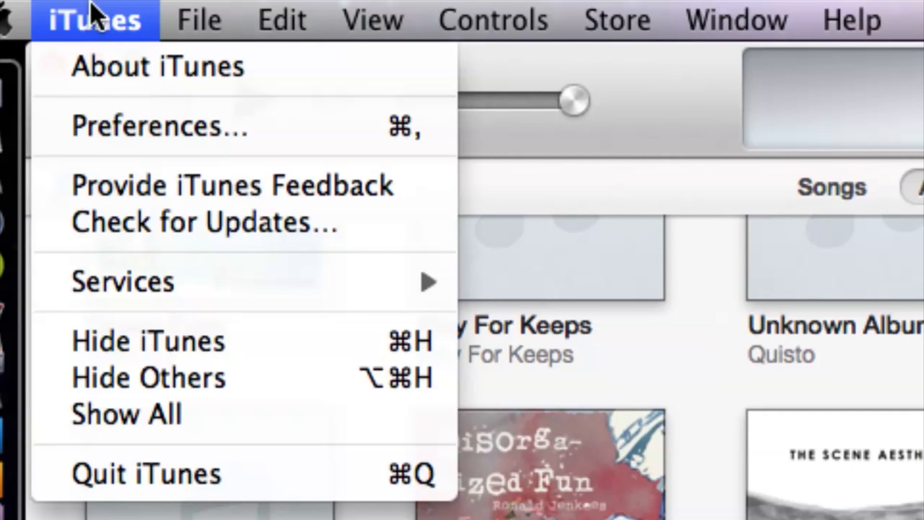
pyautogui.click(156, 125)
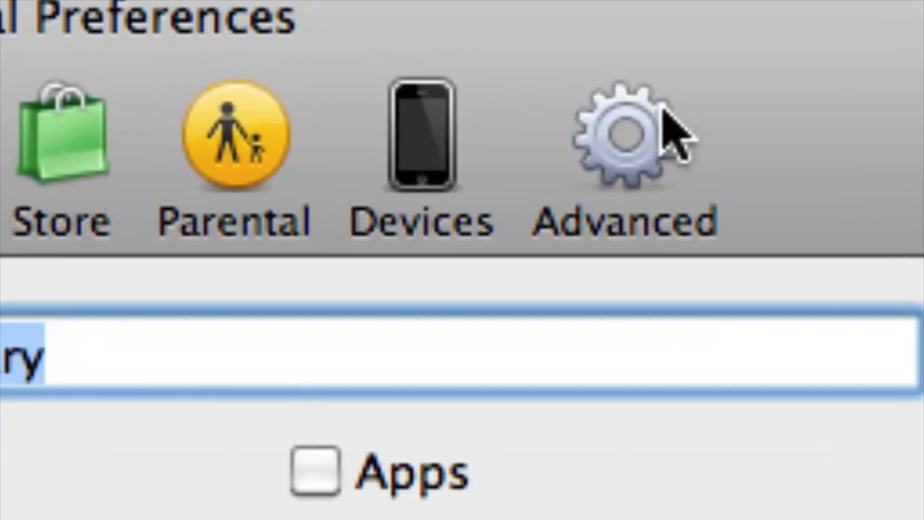
# In Advanced, keep media folder organized and copy files enabled, then confirm with OK.
pyautogui.click(636, 135)
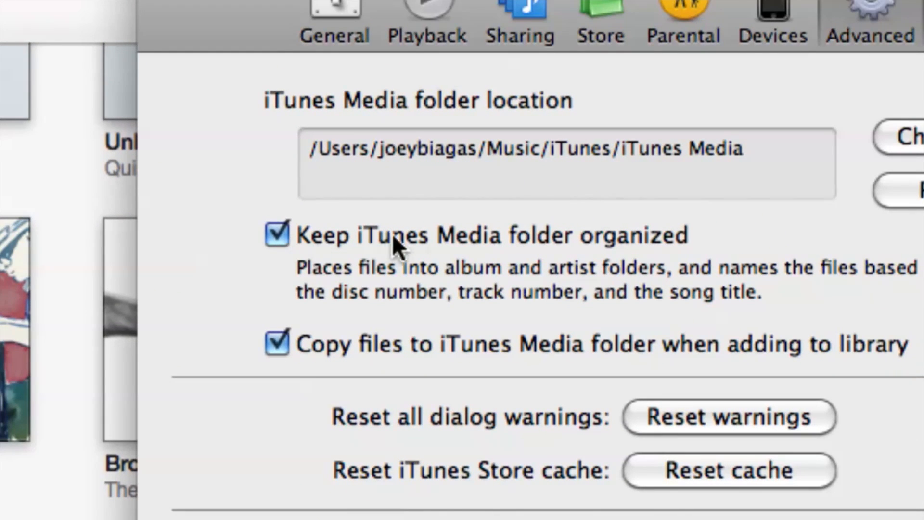
pyautogui.moveTo(580, 277)
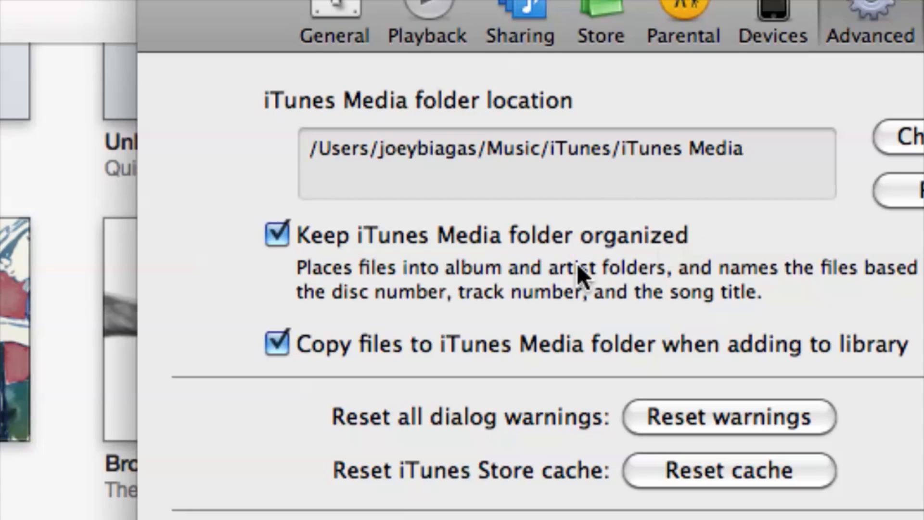
pyautogui.moveTo(630, 359)
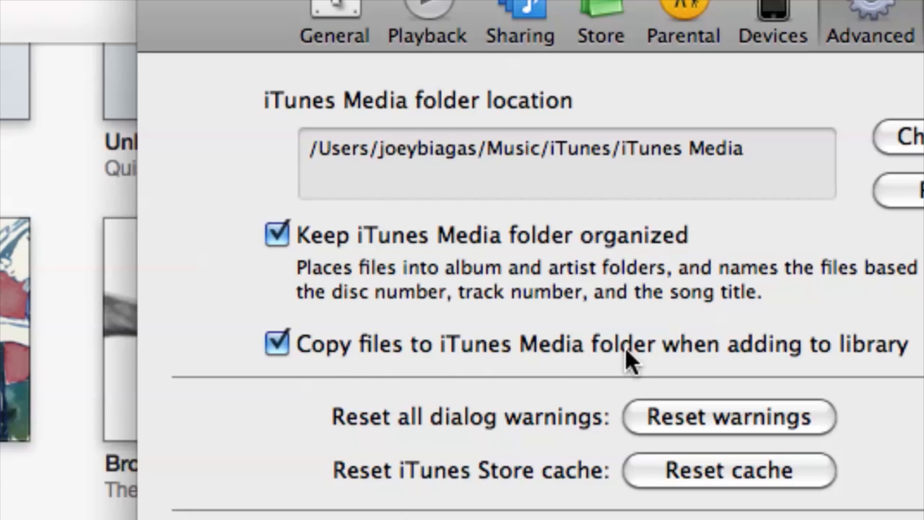
pyautogui.moveTo(811, 354)
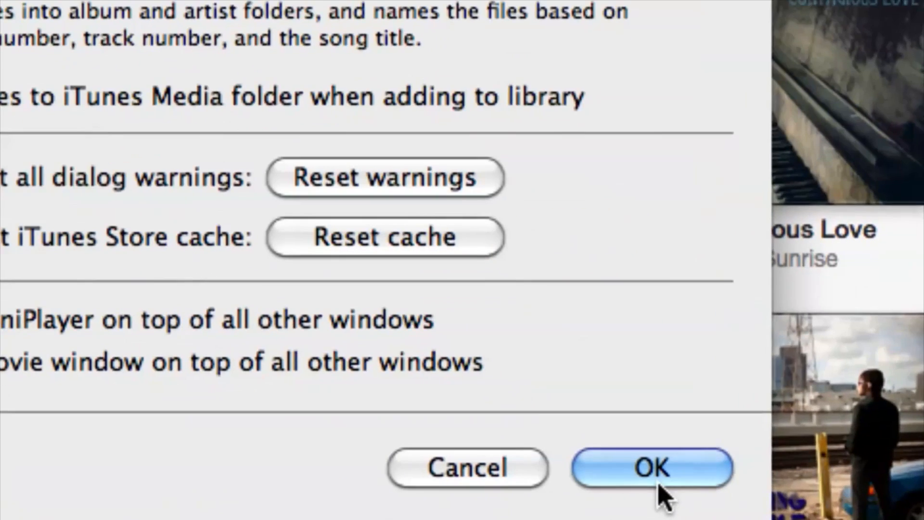
pyautogui.click(652, 468)
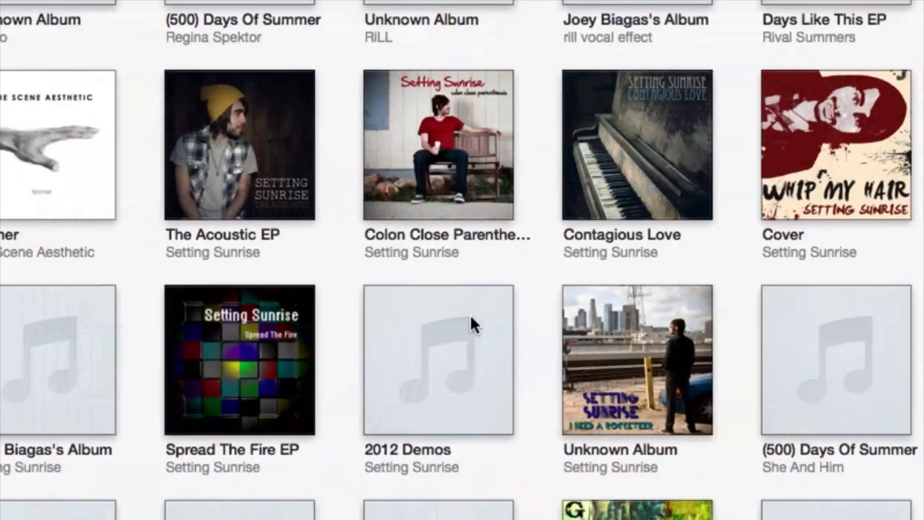